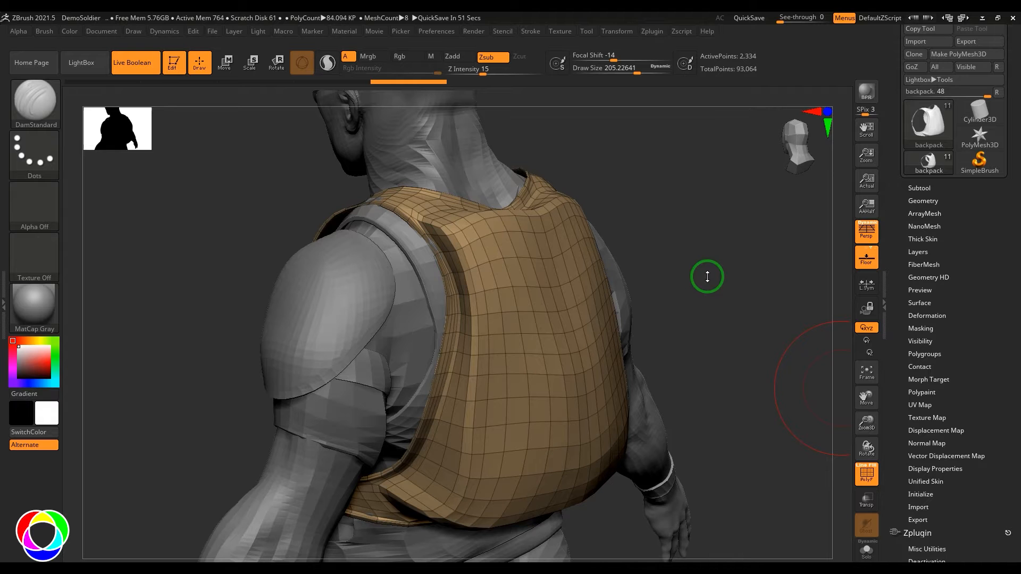
Step: Orbit the view slightly around the backpack to see its coloured polygroups
{"action": "left_click_drag", "start_coordinate": [707, 277], "coordinate": [708, 274]}
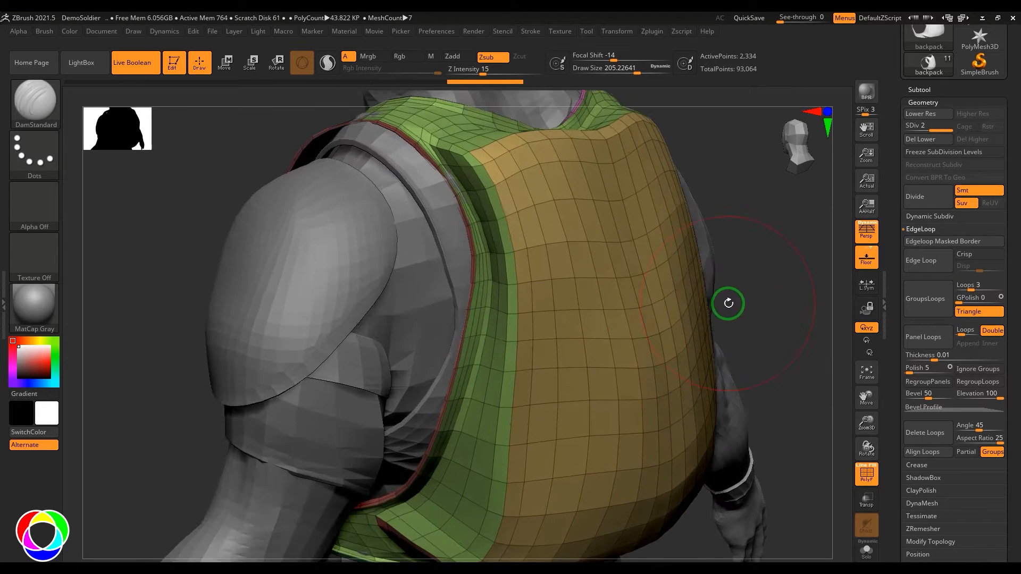
Step: Zoom toward the shoulder strap and delete the backpack's lower subdivision levels with Del Lower
{"action": "left_click_drag", "start_coordinate": [728, 303], "coordinate": [502, 177]}
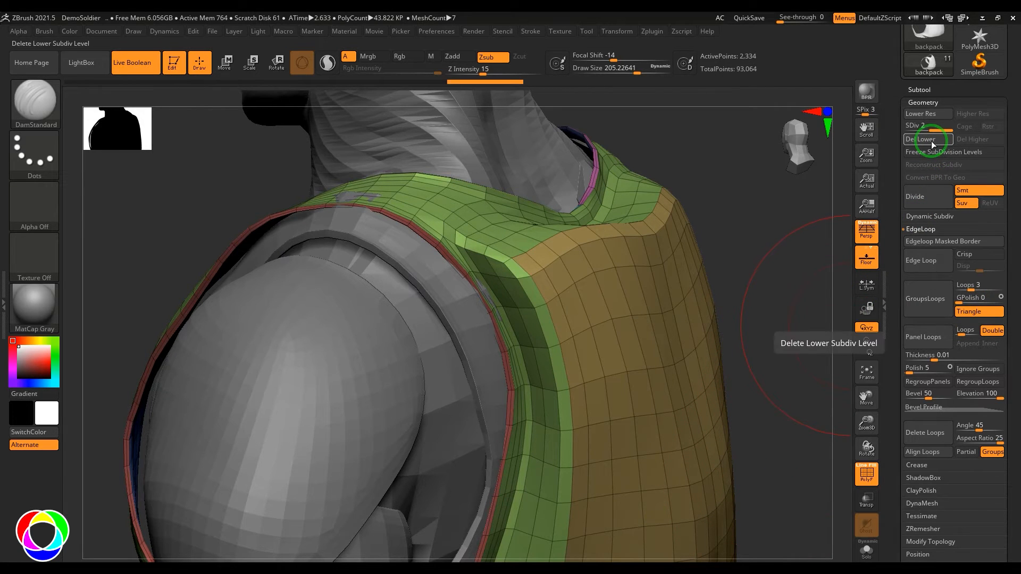
{"action": "left_click", "coordinate": [923, 139]}
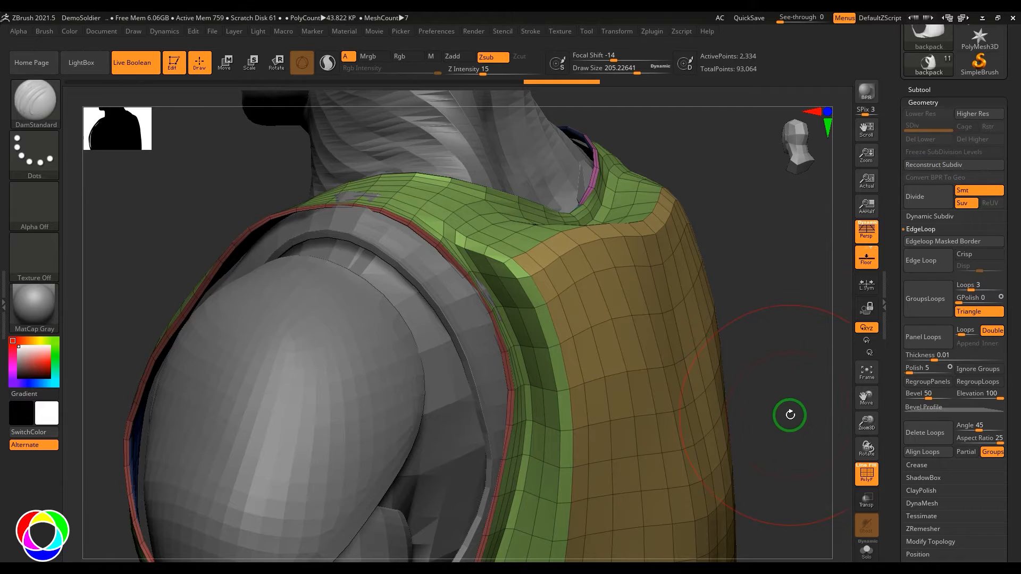
{"action": "mouse_move", "coordinate": [925, 299]}
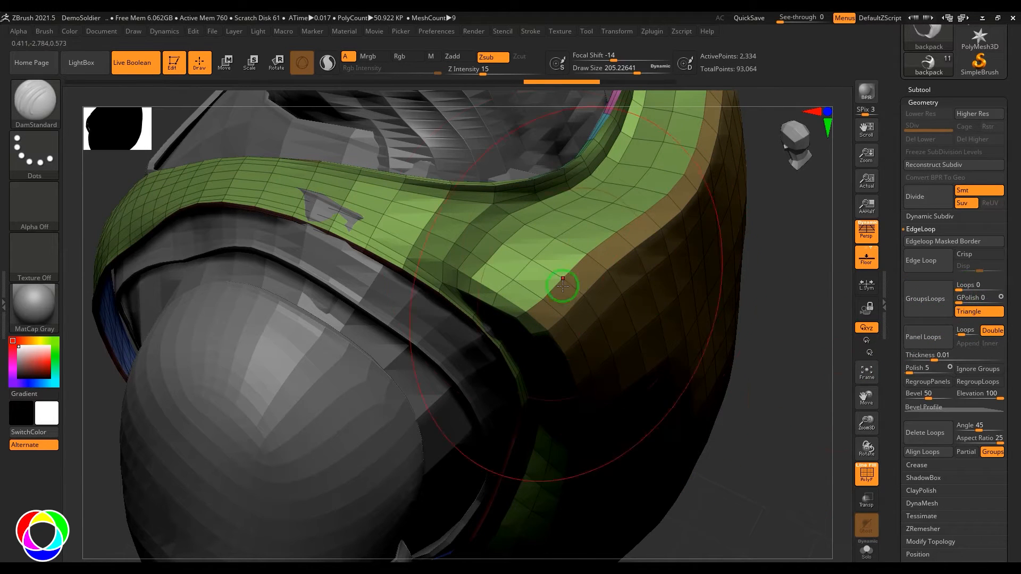
{"action": "mouse_move", "coordinate": [977, 287]}
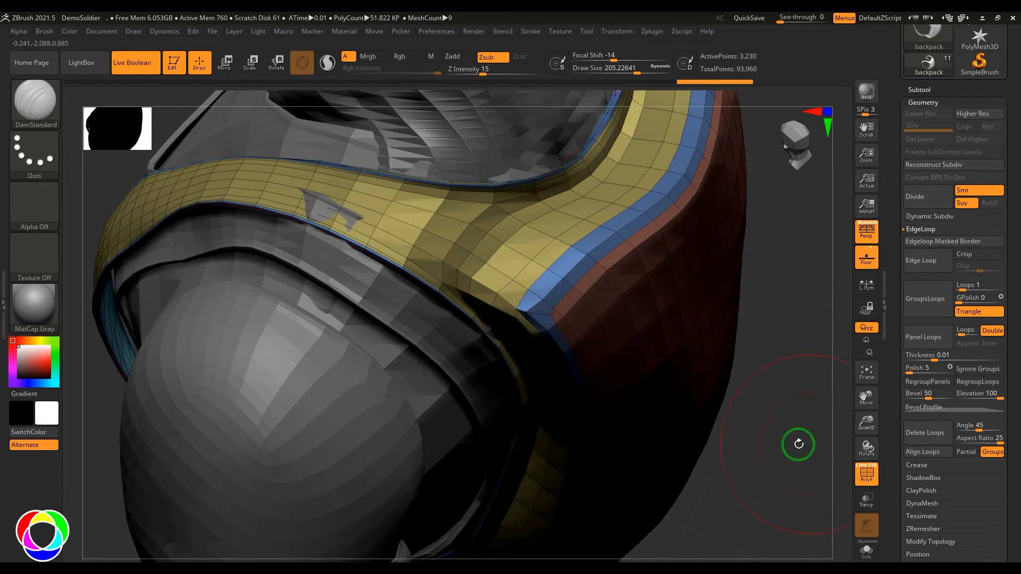
Step: Orbit around the shoulder strap and check the Triangle loop option after undoing GroupsLoops
{"action": "left_click_drag", "start_coordinate": [798, 445], "coordinate": [780, 377]}
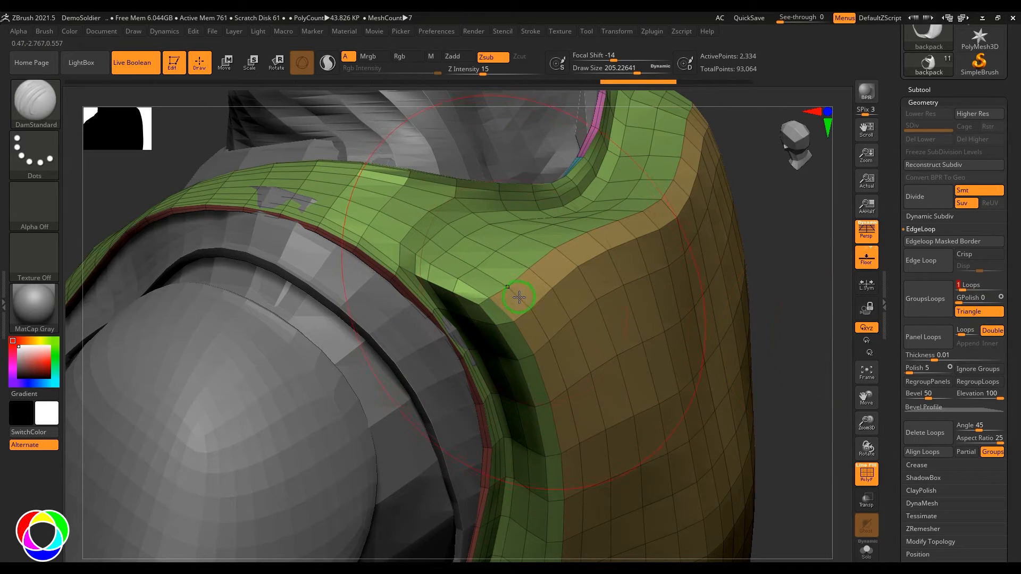
{"action": "left_click", "coordinate": [925, 299]}
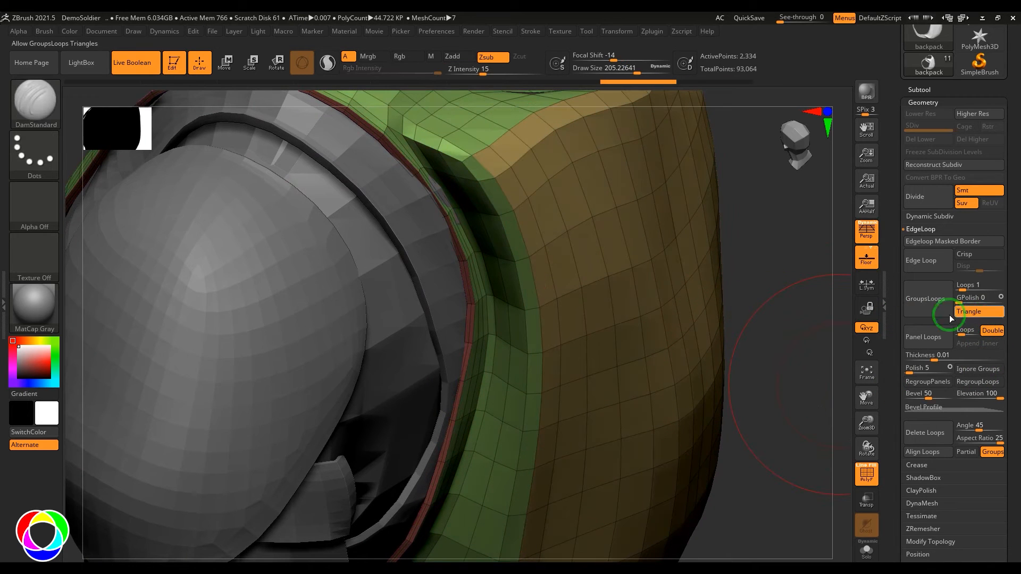
Step: Set GPolish to 25, then orbit from side to rear to preview the polished loops
{"action": "left_click_drag", "start_coordinate": [951, 318], "coordinate": [741, 370]}
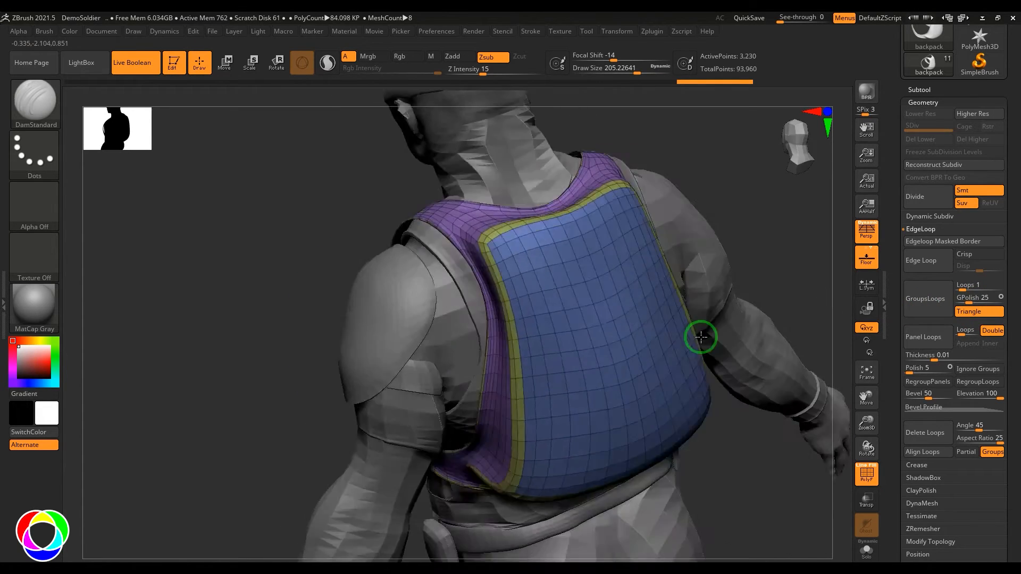
{"action": "left_click_drag", "start_coordinate": [702, 337], "coordinate": [721, 338]}
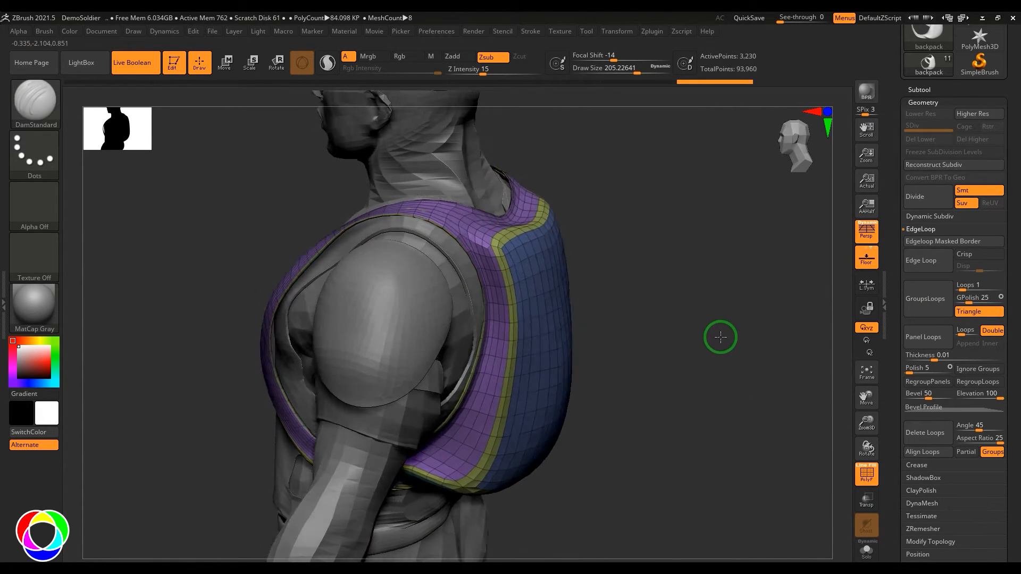
{"action": "left_click_drag", "start_coordinate": [722, 337], "coordinate": [703, 332]}
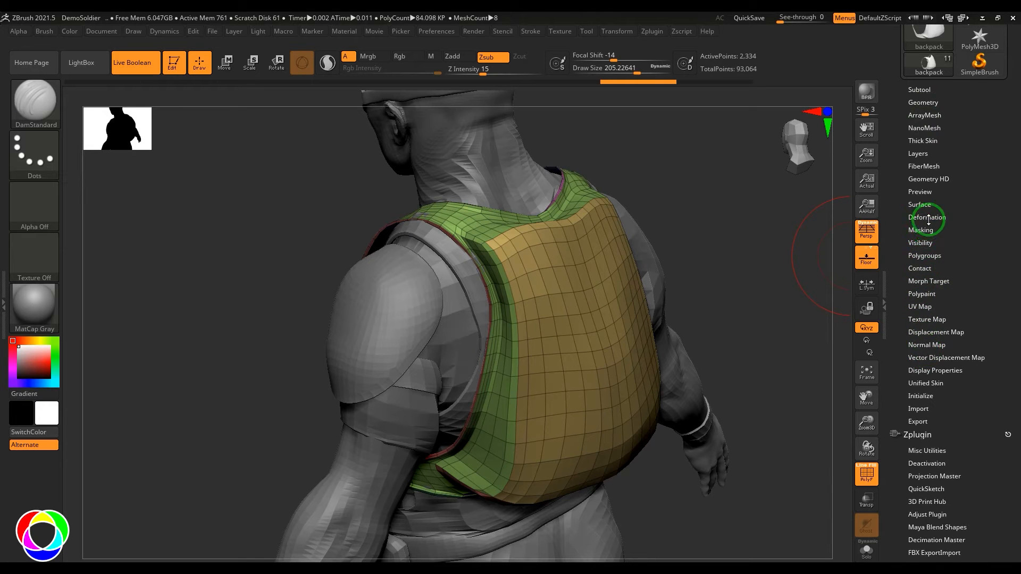
Step: Re-expand Geometry, orbit around the polish-50 loops, then revert to the unlooped backpack
{"action": "left_click", "coordinate": [927, 217]}
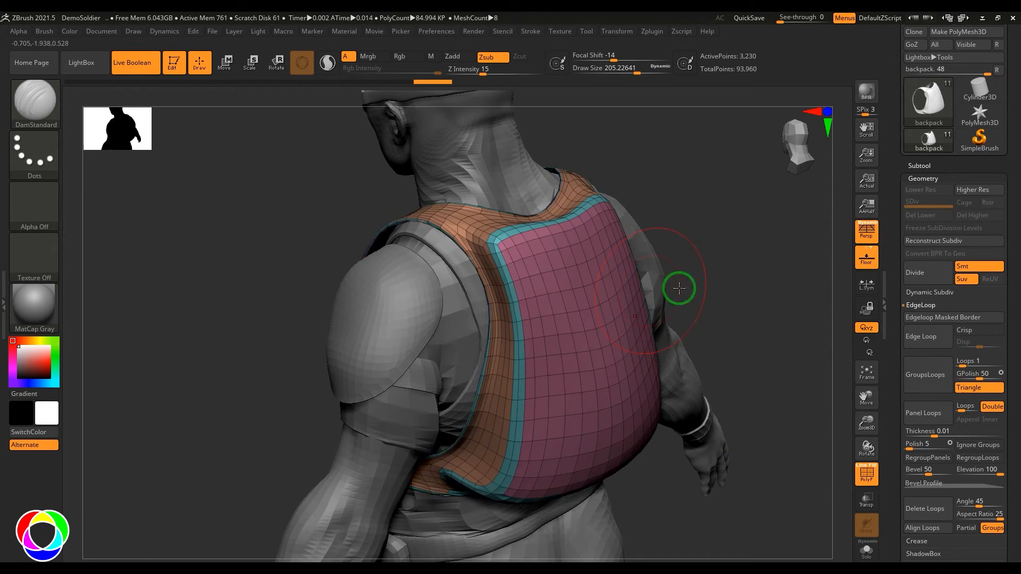
{"action": "left_click_drag", "start_coordinate": [679, 288], "coordinate": [737, 286]}
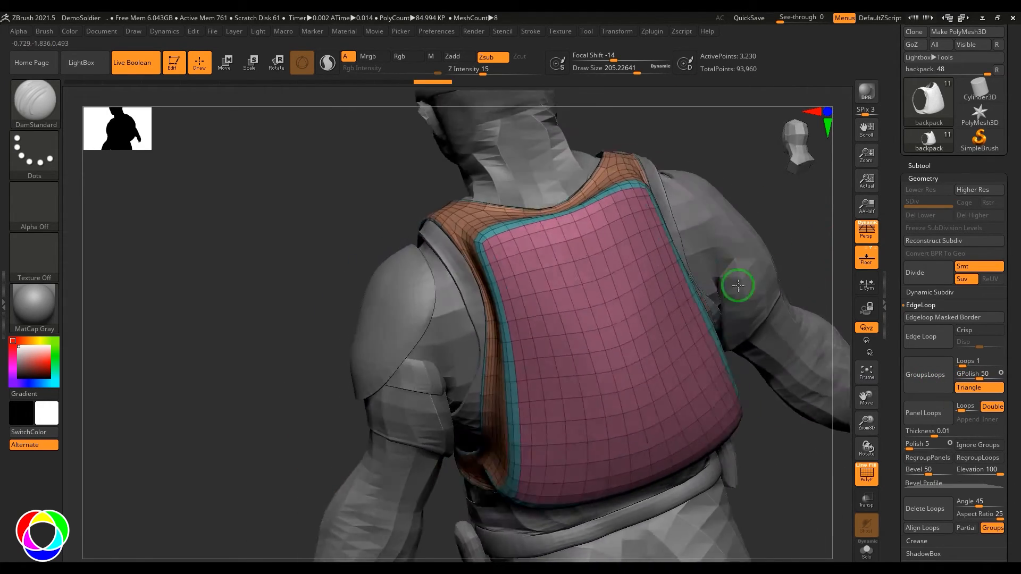
{"action": "left_click_drag", "start_coordinate": [737, 285], "coordinate": [760, 299]}
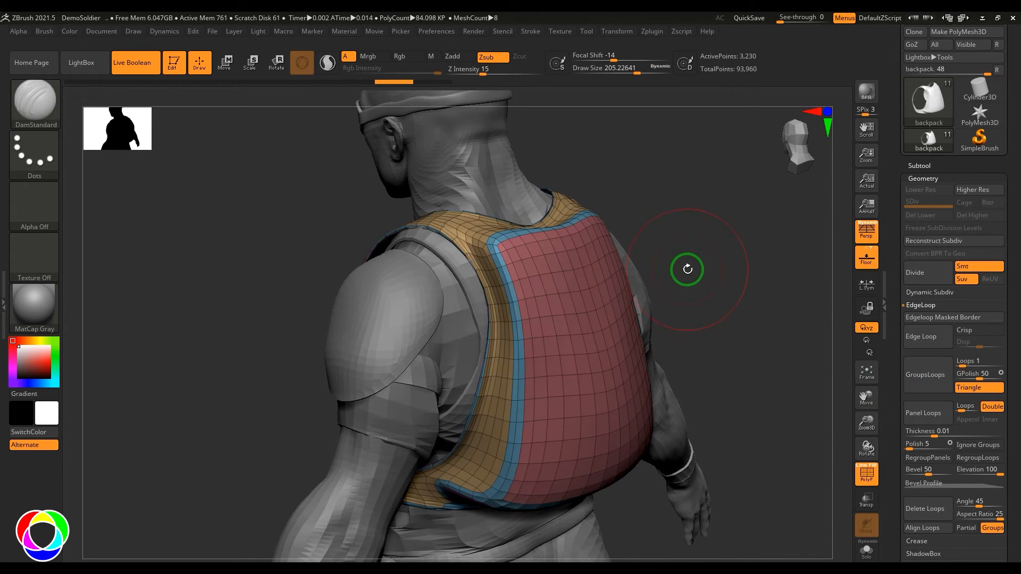
{"action": "left_click", "coordinate": [970, 373]}
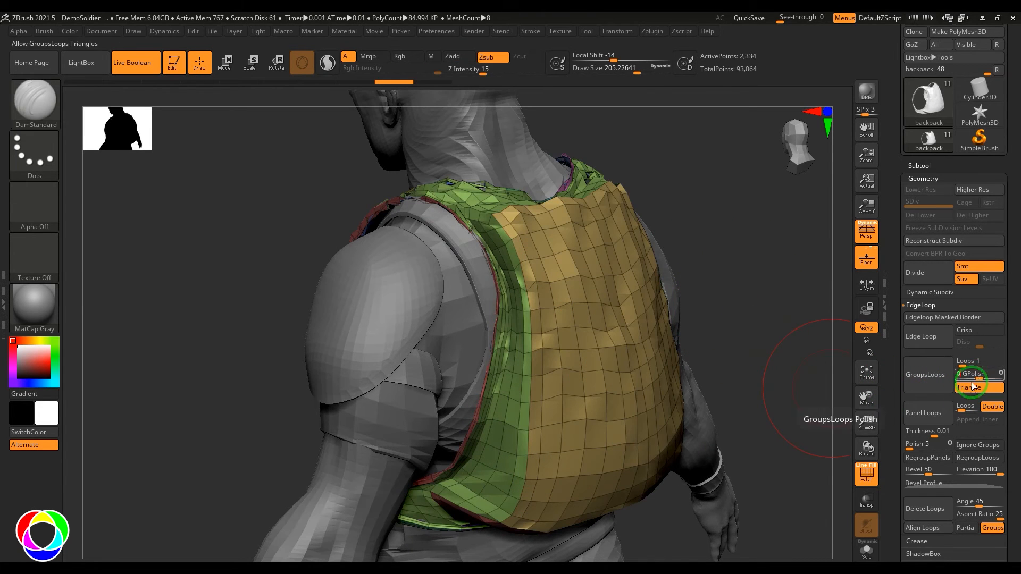
Step: Insert group loops, raise GPolish to 100, and orbit to view the smoothed borders
{"action": "left_click", "coordinate": [925, 375]}
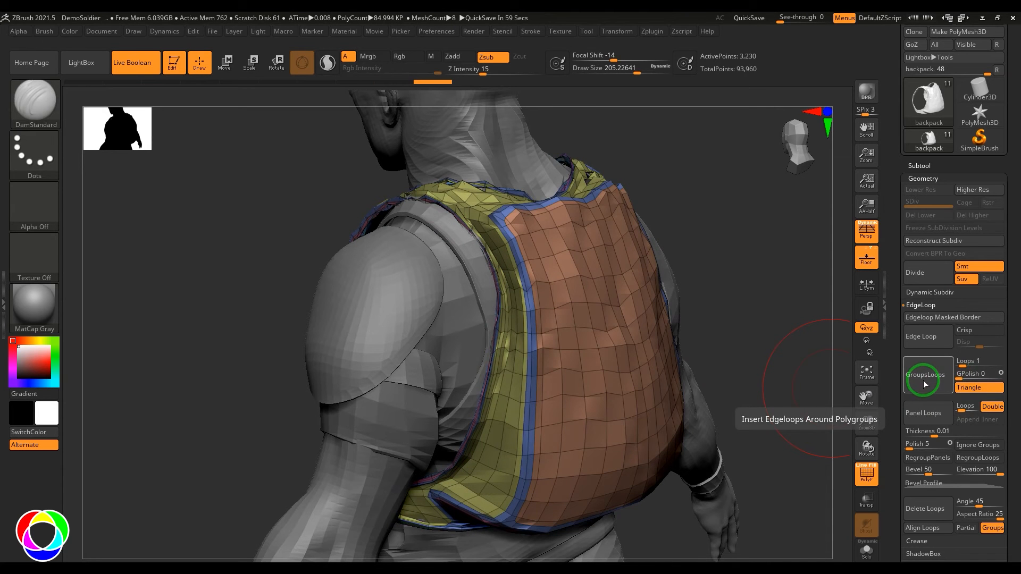
{"action": "left_click_drag", "start_coordinate": [925, 384], "coordinate": [709, 256]}
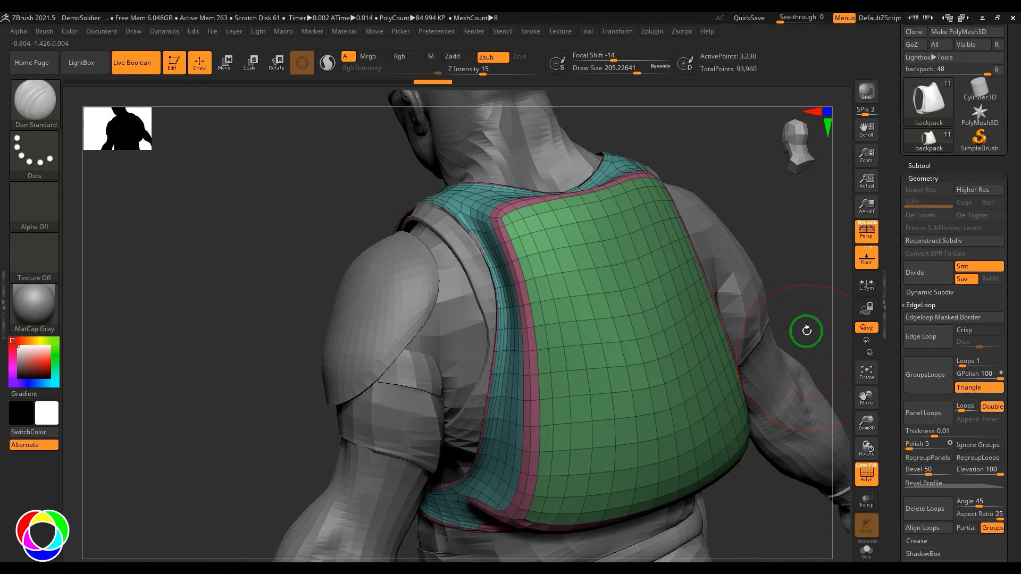
{"action": "left_click_drag", "start_coordinate": [806, 331], "coordinate": [661, 300]}
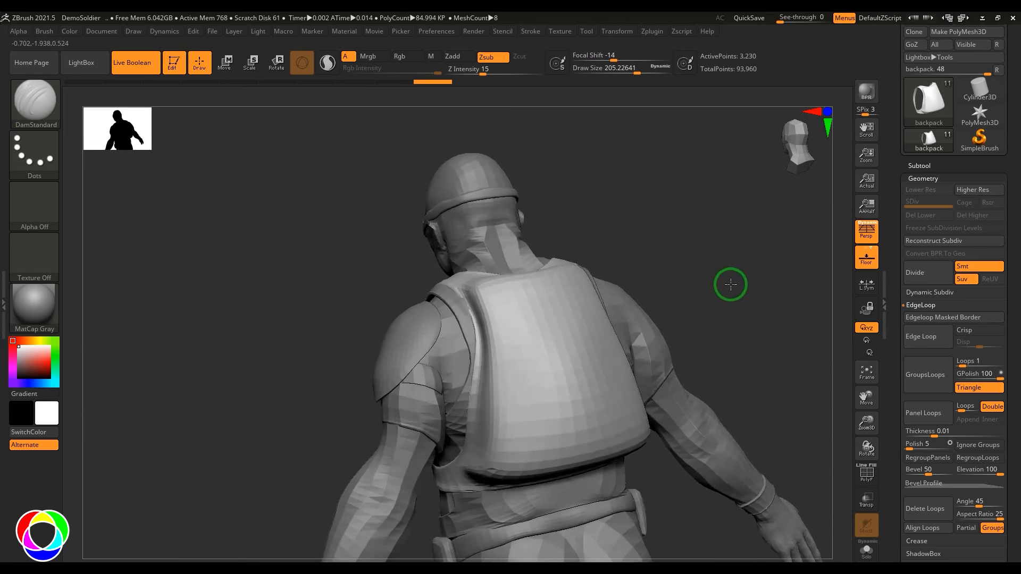
Step: Orbit around the backpack's lower edge and rear, then open ZModeler's polygon action list
{"action": "left_click_drag", "start_coordinate": [730, 284], "coordinate": [735, 276]}
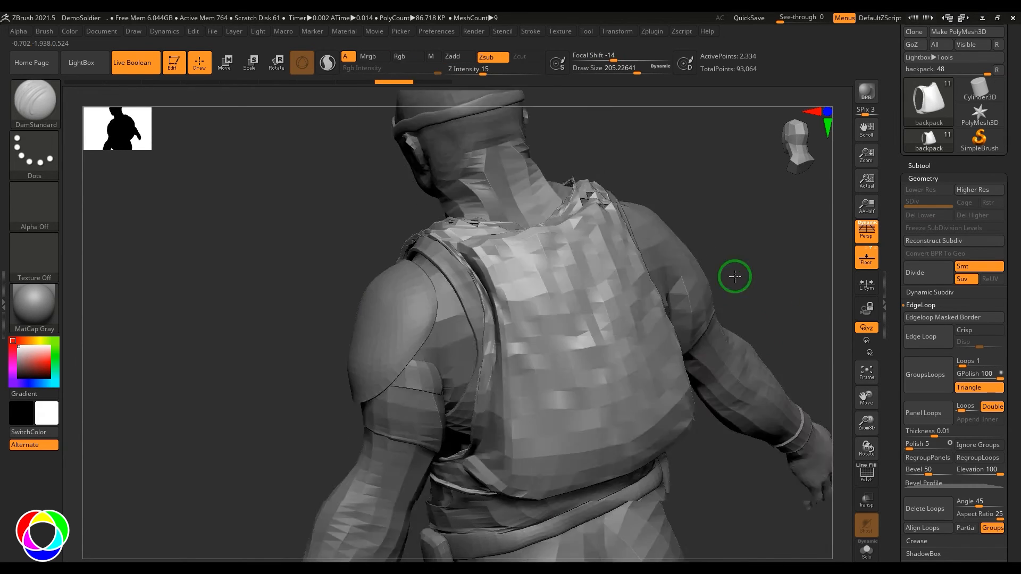
{"action": "left_click_drag", "start_coordinate": [734, 276], "coordinate": [797, 462]}
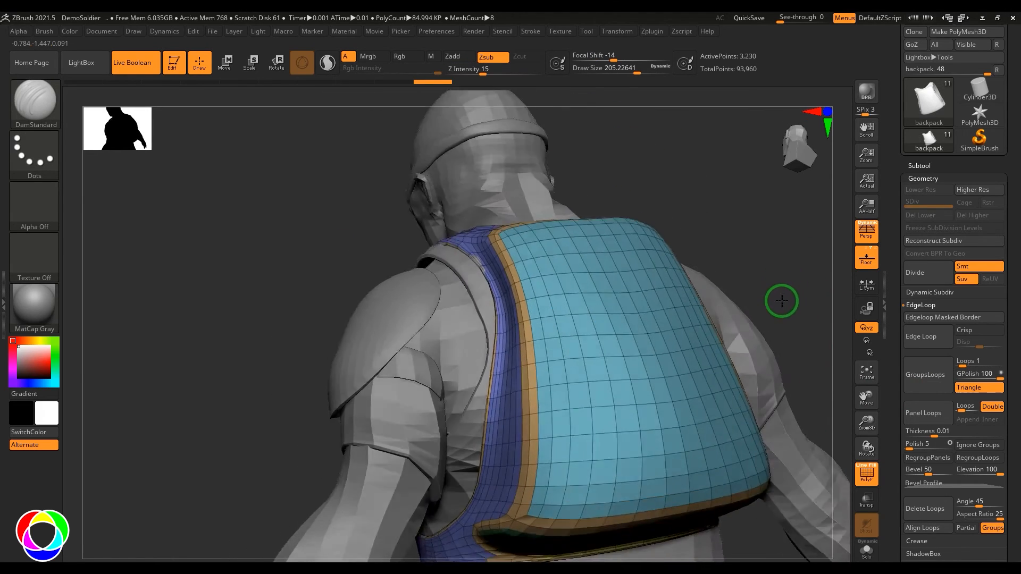
{"action": "left_click_drag", "start_coordinate": [781, 301], "coordinate": [786, 310]}
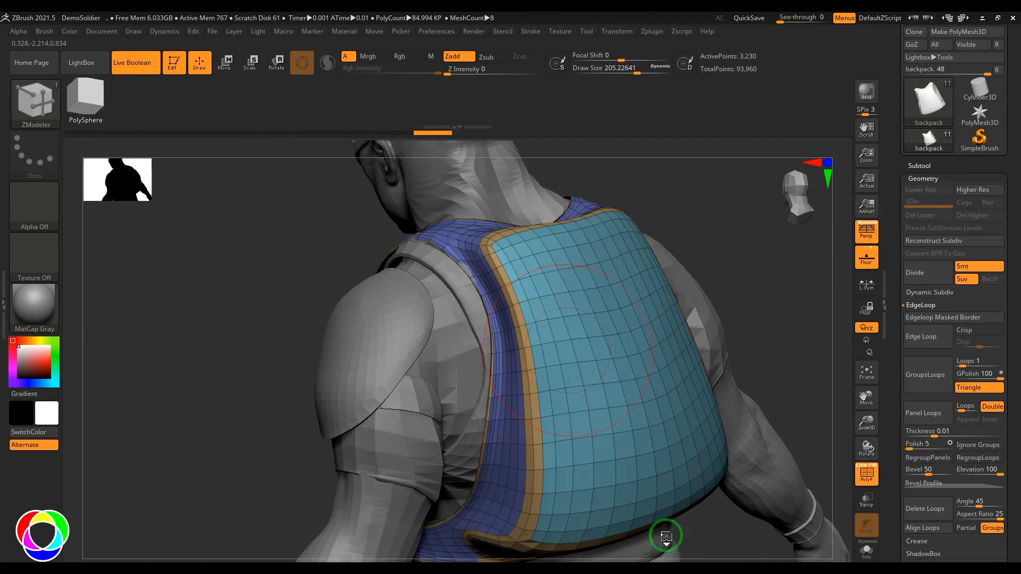
{"action": "left_click", "coordinate": [664, 536]}
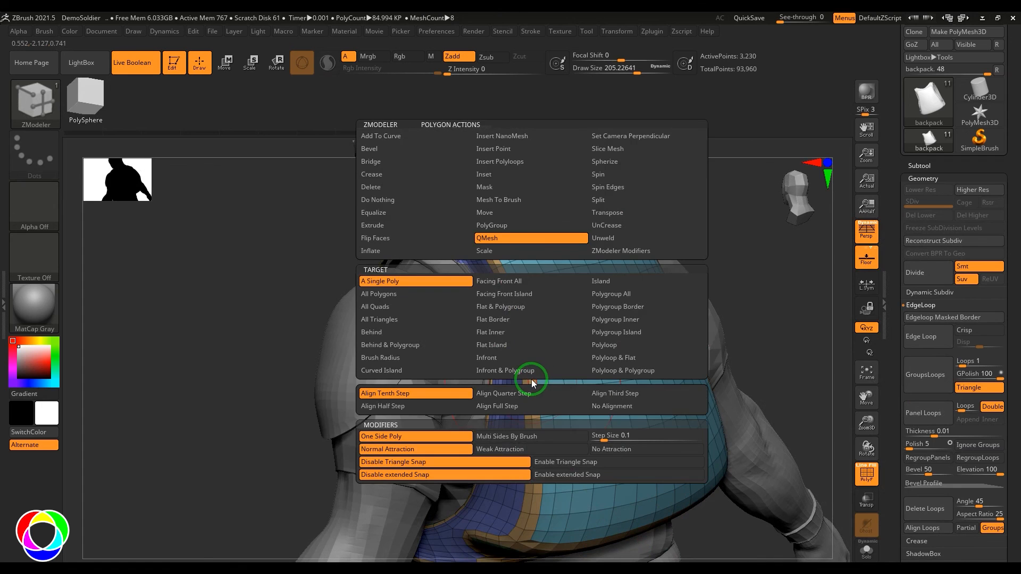